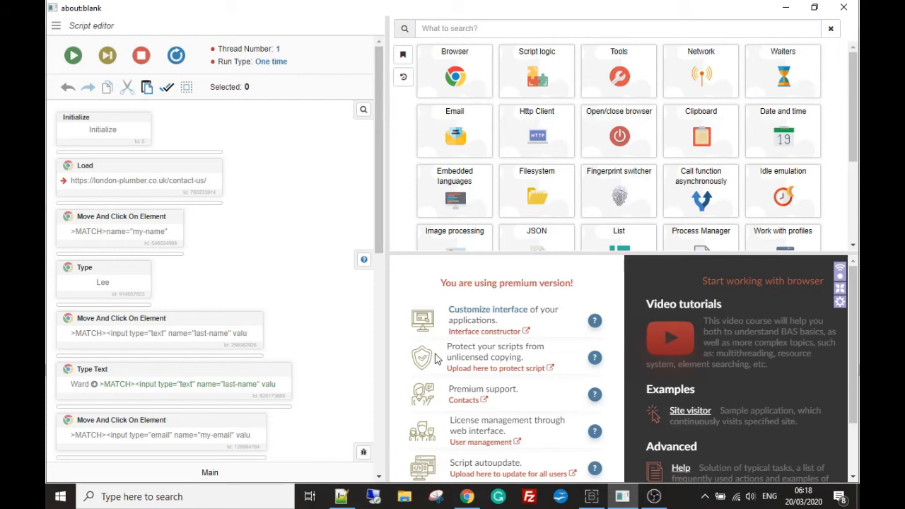
pyautogui.moveTo(218, 347)
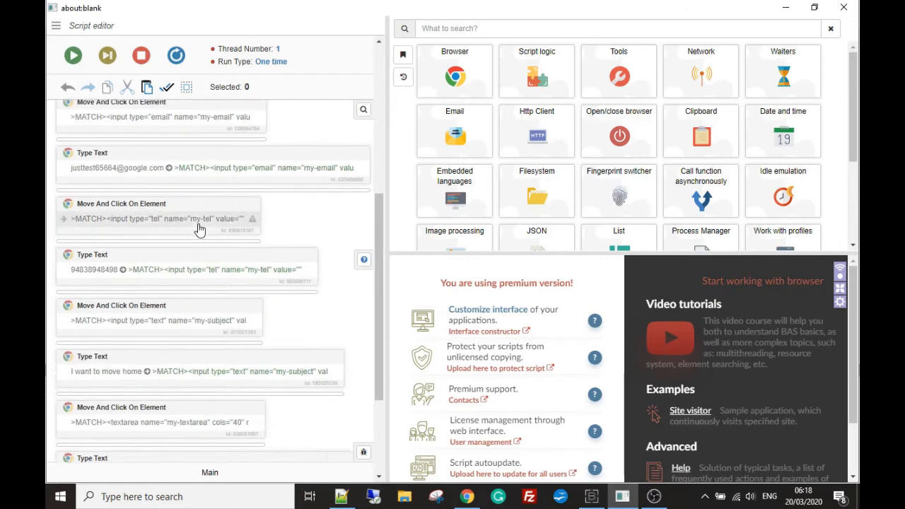
# Inspect the Manual browser control action's user label options under User interaction.
pyautogui.scroll(-3)
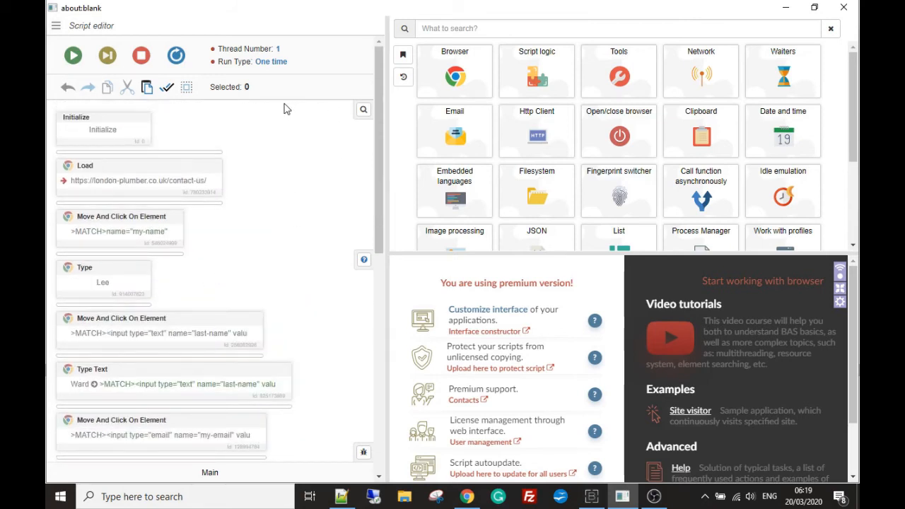
pyautogui.moveTo(328, 121)
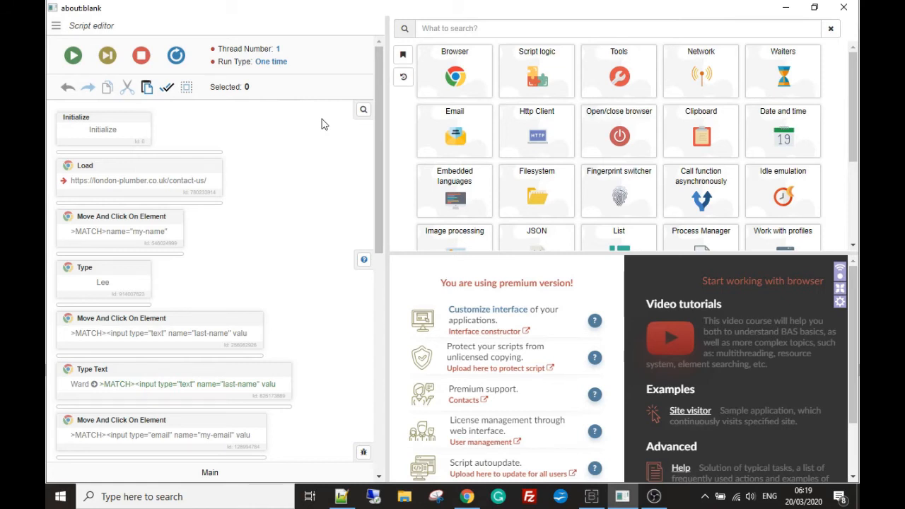
pyautogui.moveTo(225, 164)
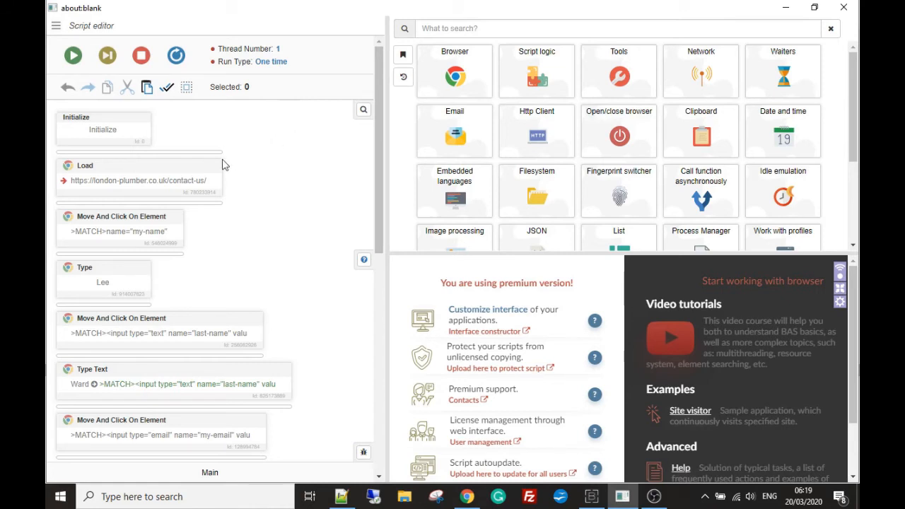
pyautogui.moveTo(234, 164)
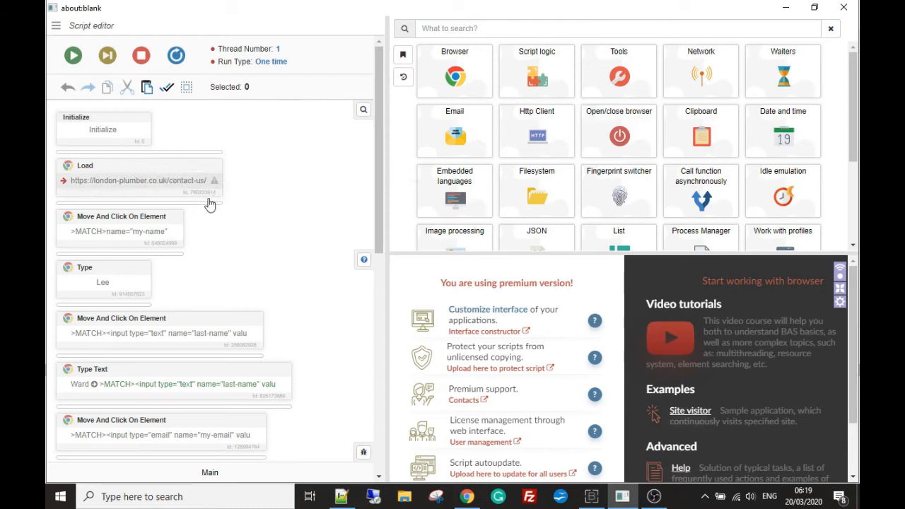
pyautogui.scroll(-3)
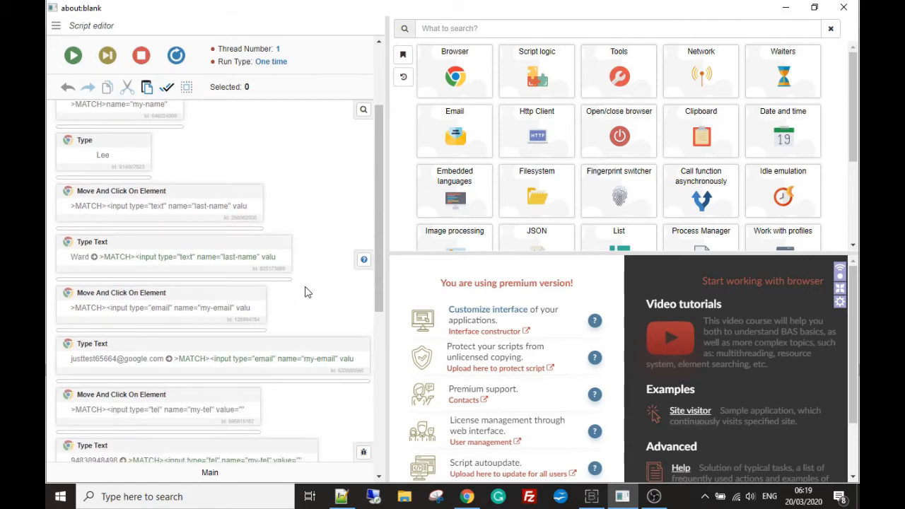
pyautogui.scroll(-3)
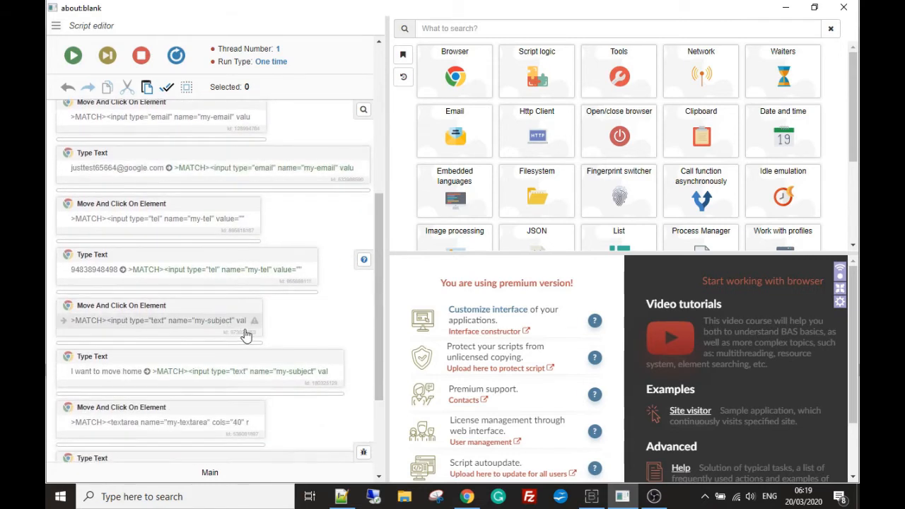
pyautogui.scroll(-3)
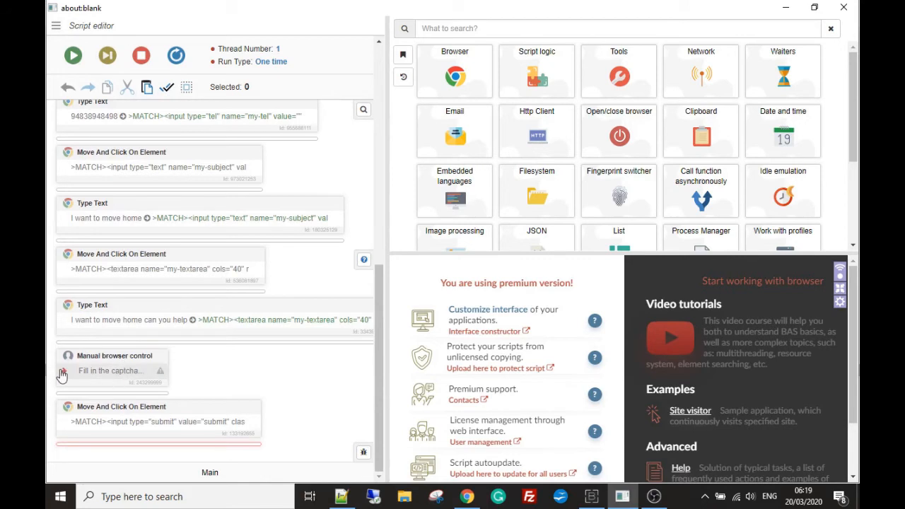
pyautogui.moveTo(441, 333)
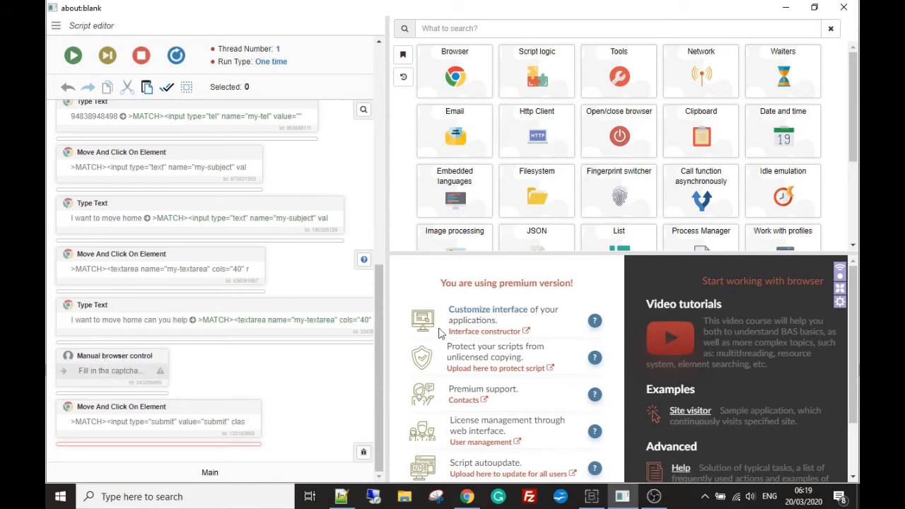
pyautogui.scroll(-3)
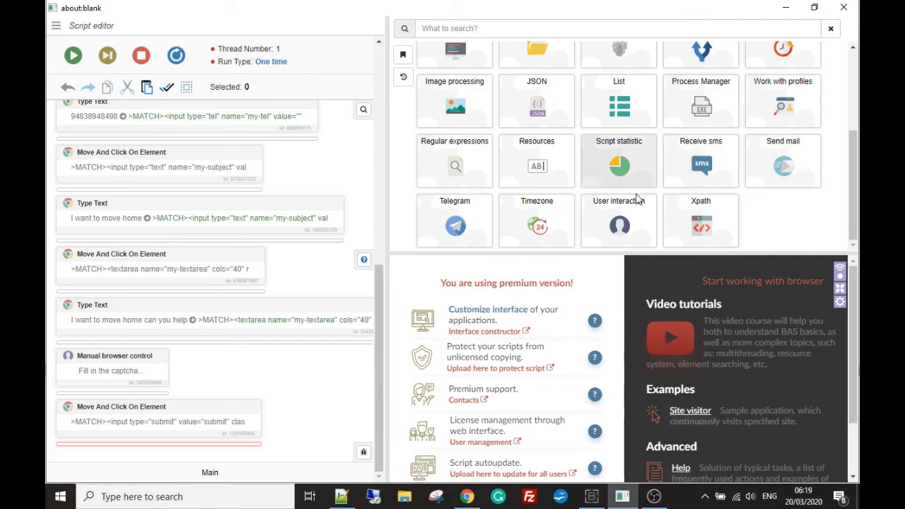
pyautogui.moveTo(639, 225)
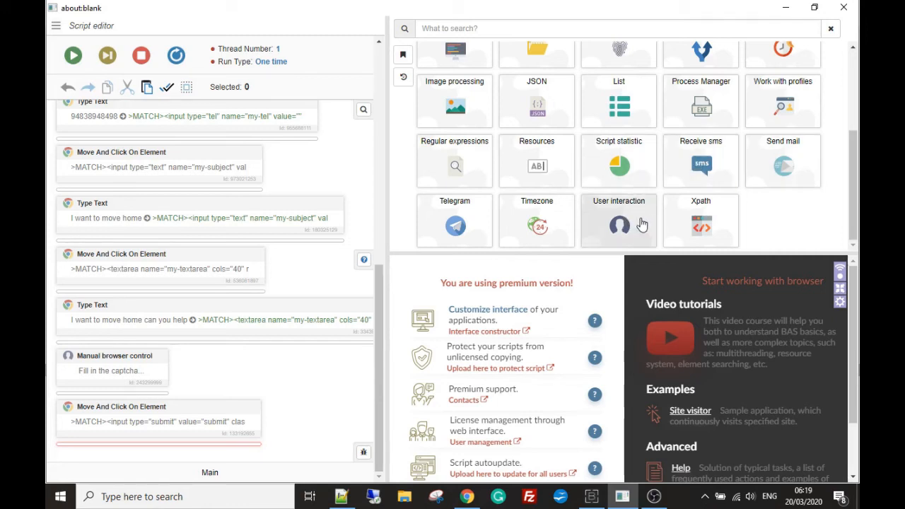
pyautogui.click(619, 220)
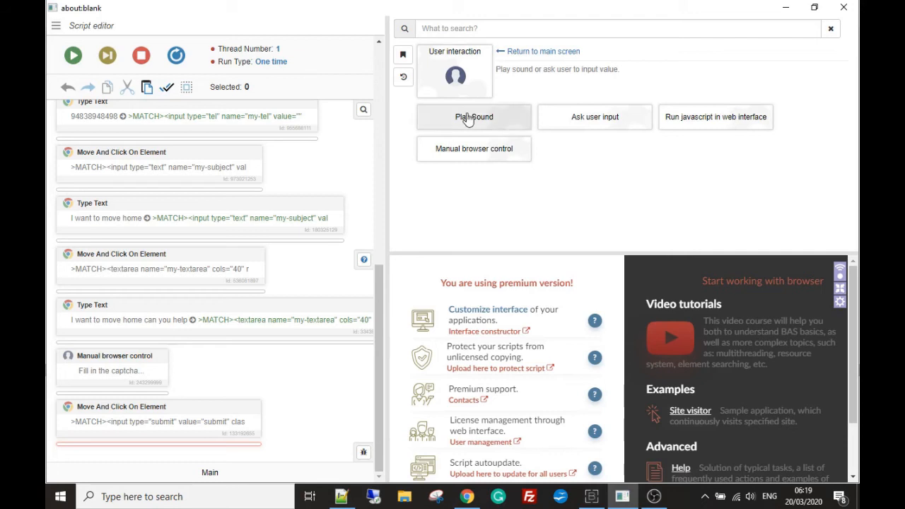
pyautogui.moveTo(594, 116)
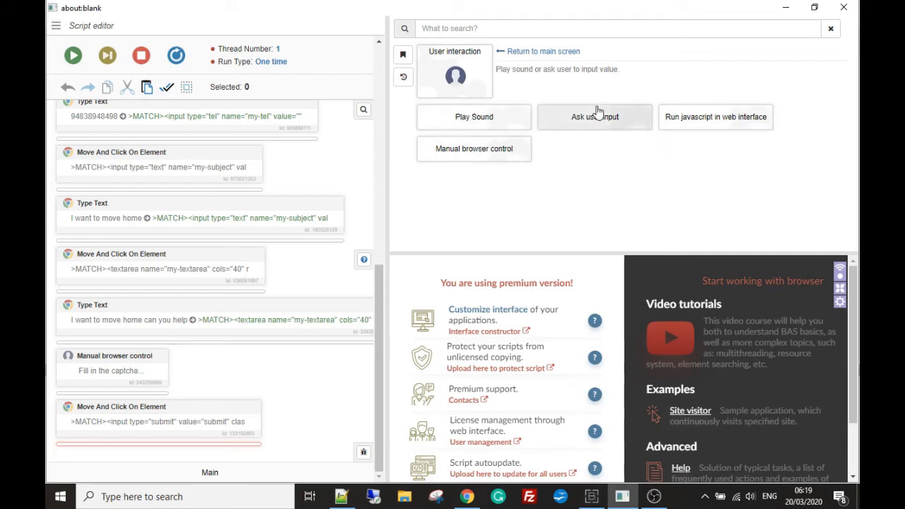
pyautogui.moveTo(515, 170)
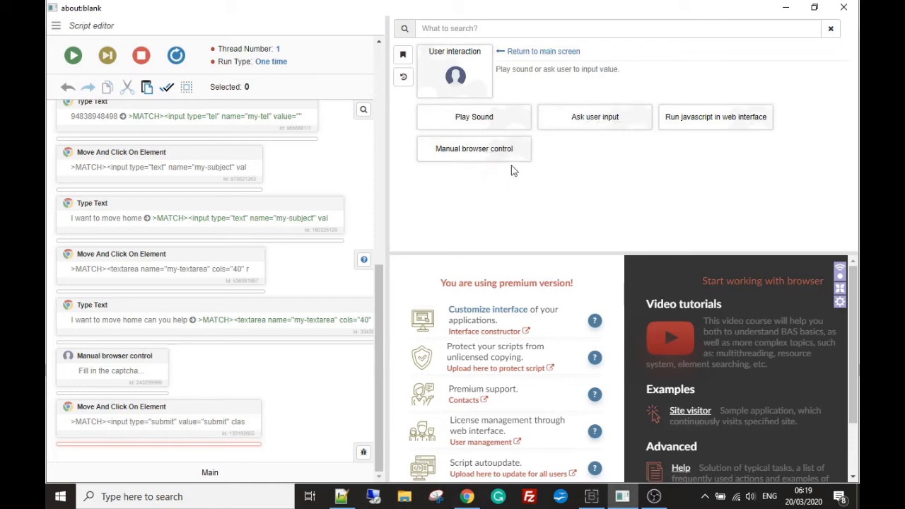
pyautogui.click(474, 148)
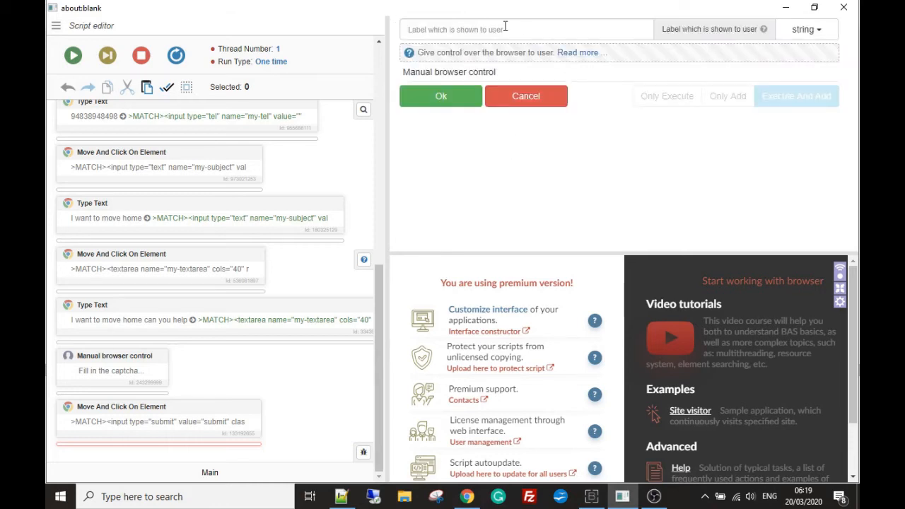
pyautogui.click(526, 29)
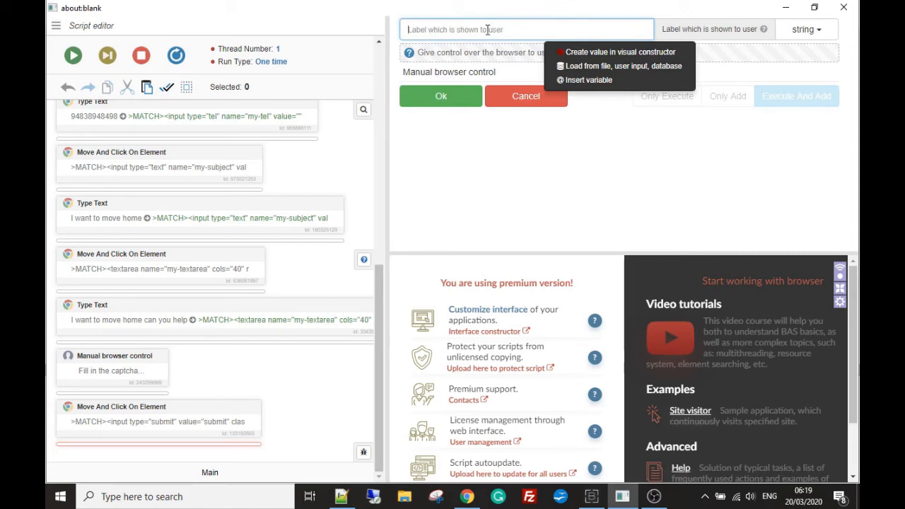
pyautogui.moveTo(526, 175)
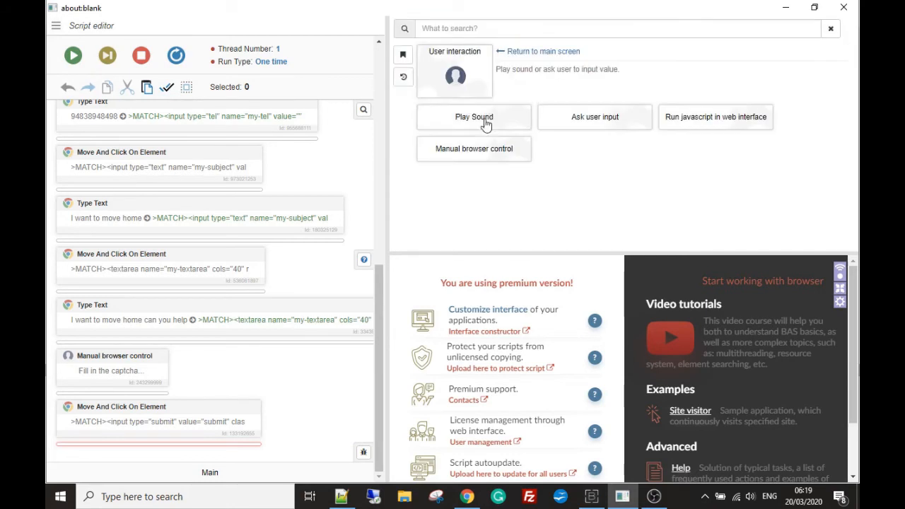
# Leave the action settings and close the Script editor back to the start screen.
pyautogui.click(141, 55)
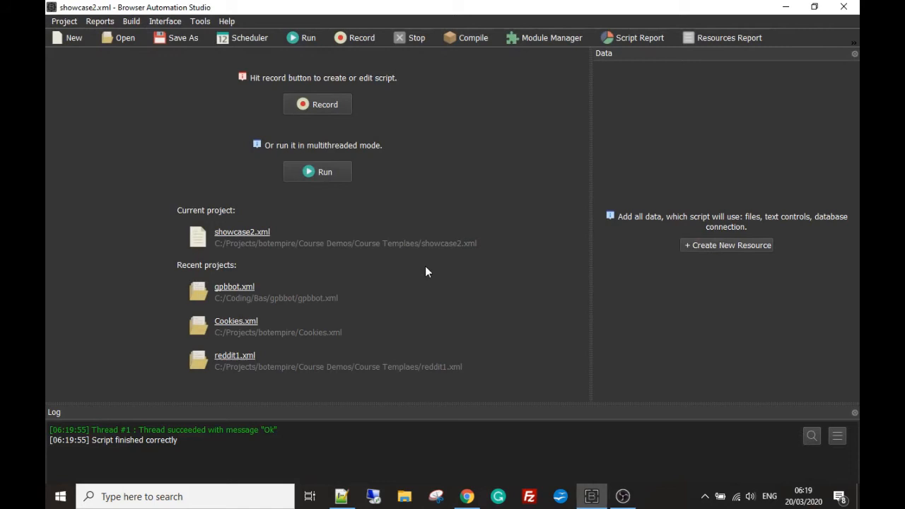
pyautogui.moveTo(288, 218)
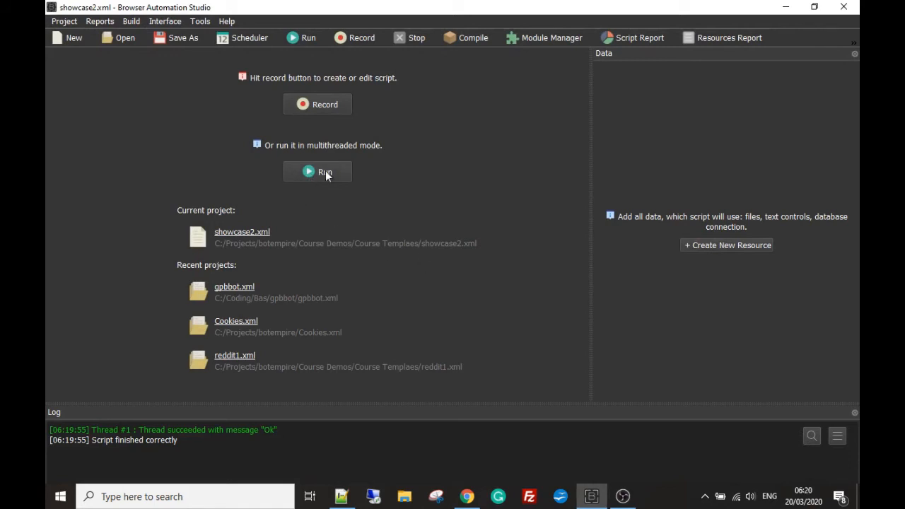
# Run the contact form script from the start screen's Run button.
pyautogui.click(317, 173)
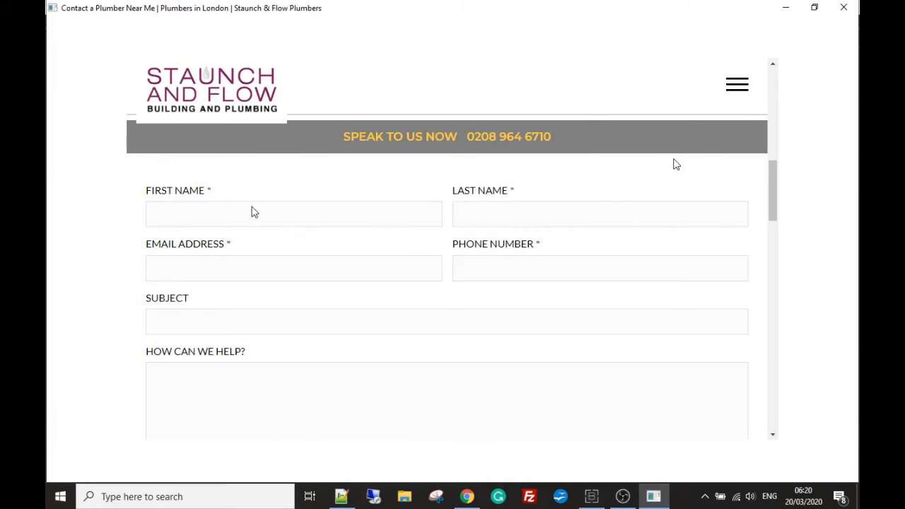
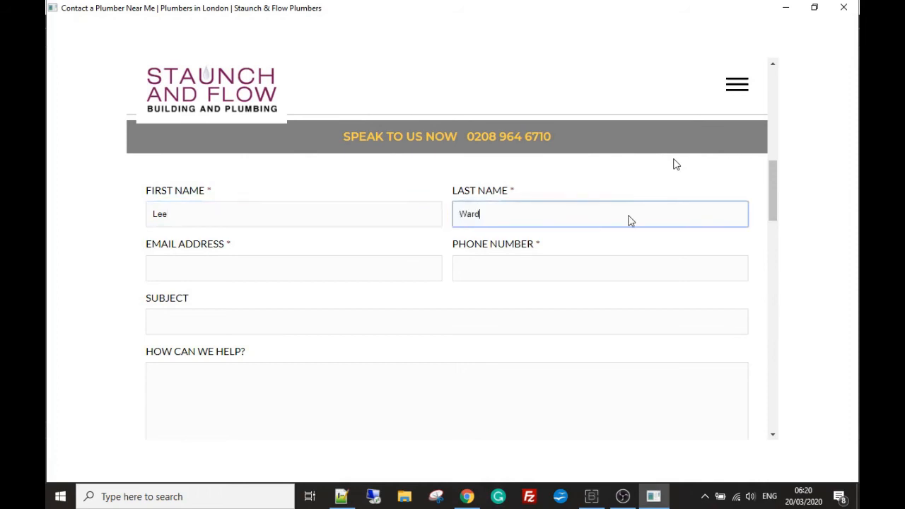
pyautogui.click(294, 267)
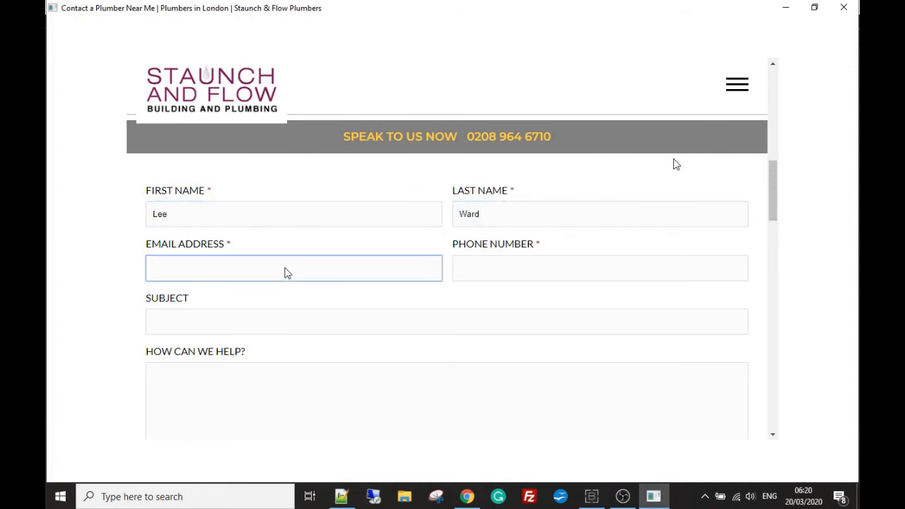
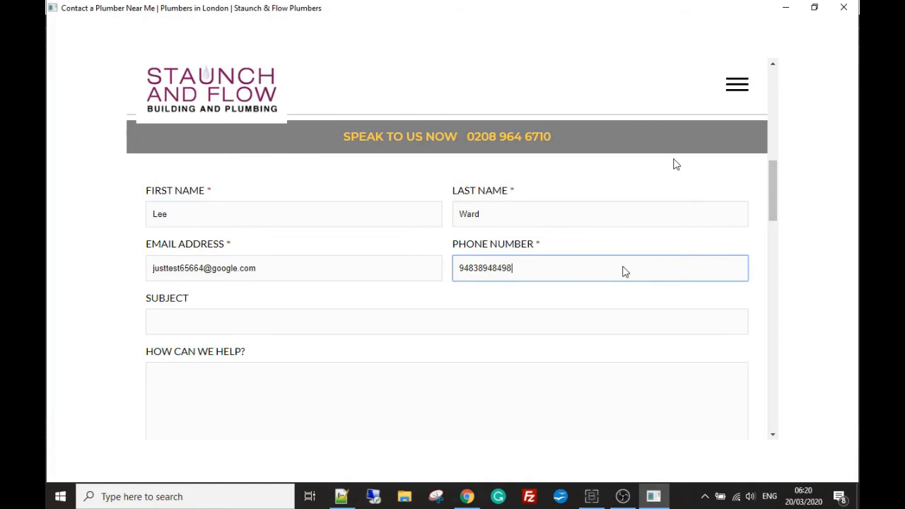
# Enter the subject and the message 'I want to move home can you help'.
pyautogui.click(447, 321)
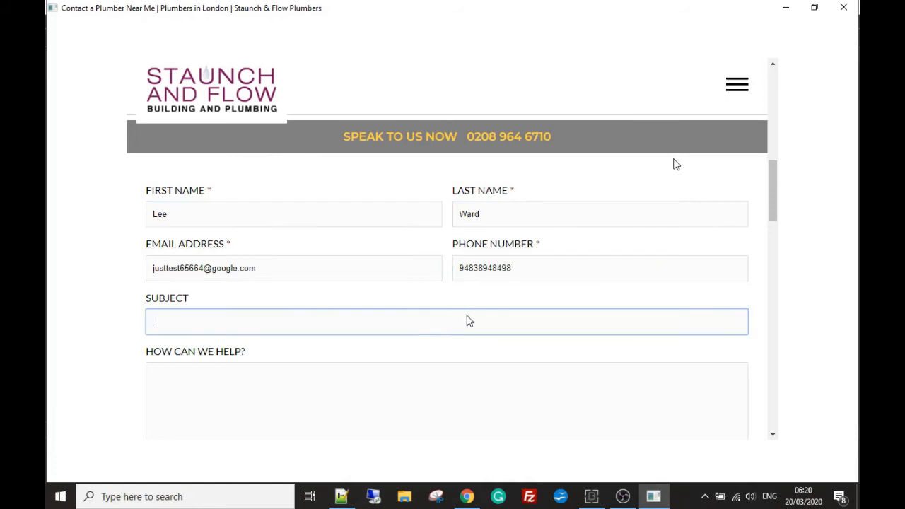
pyautogui.write('I wa')
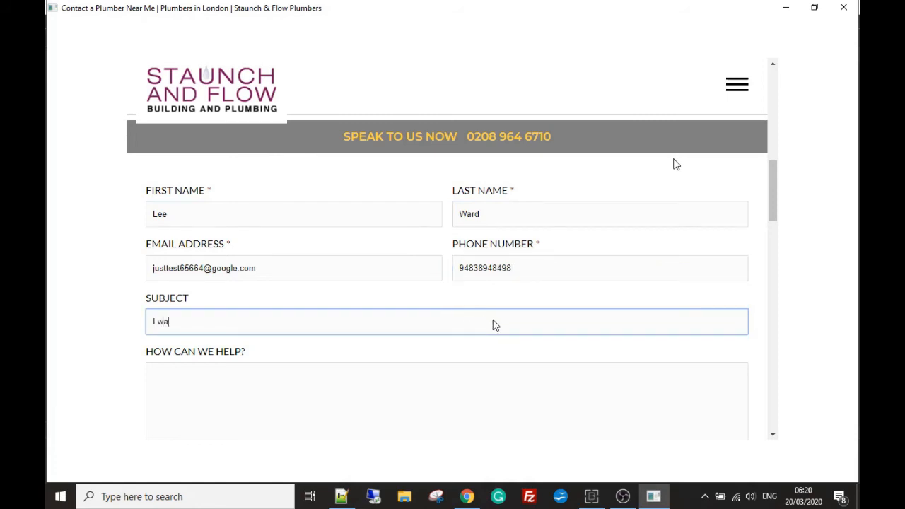
pyautogui.write('nt to move home')
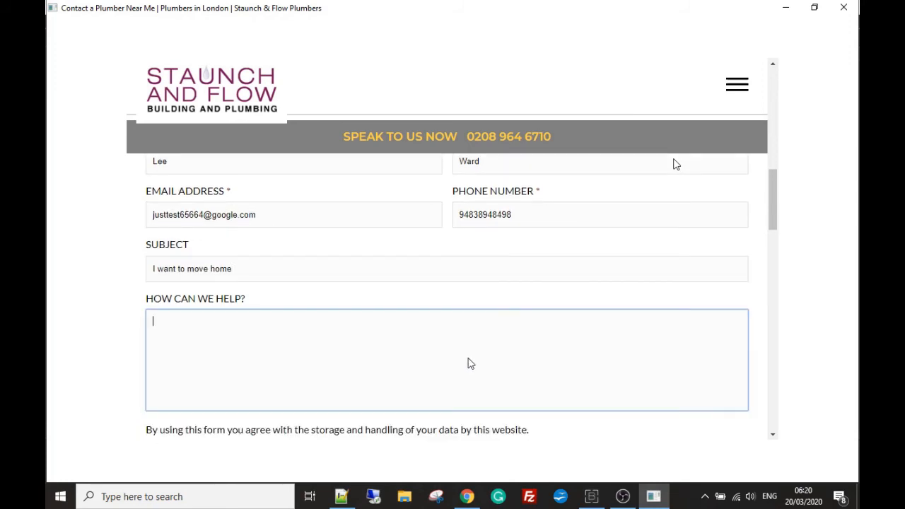
pyautogui.write('I want to move home can you help')
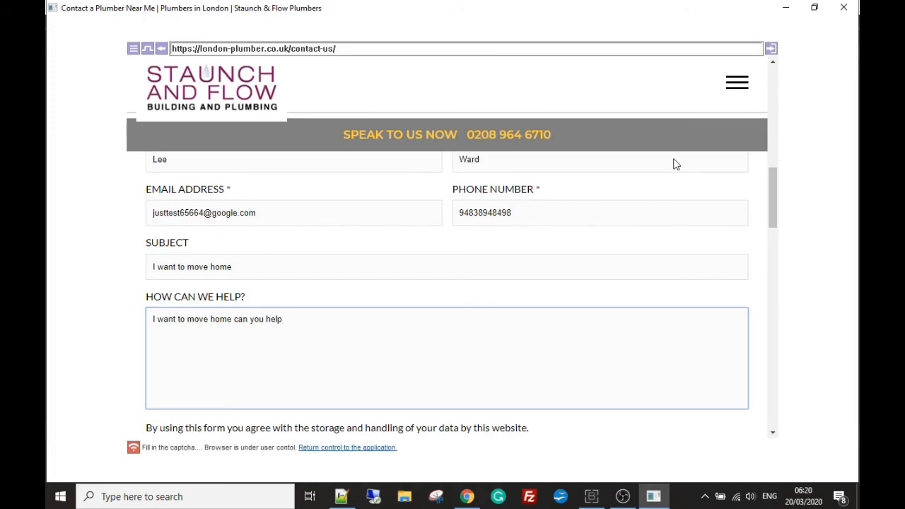
pyautogui.moveTo(664, 195)
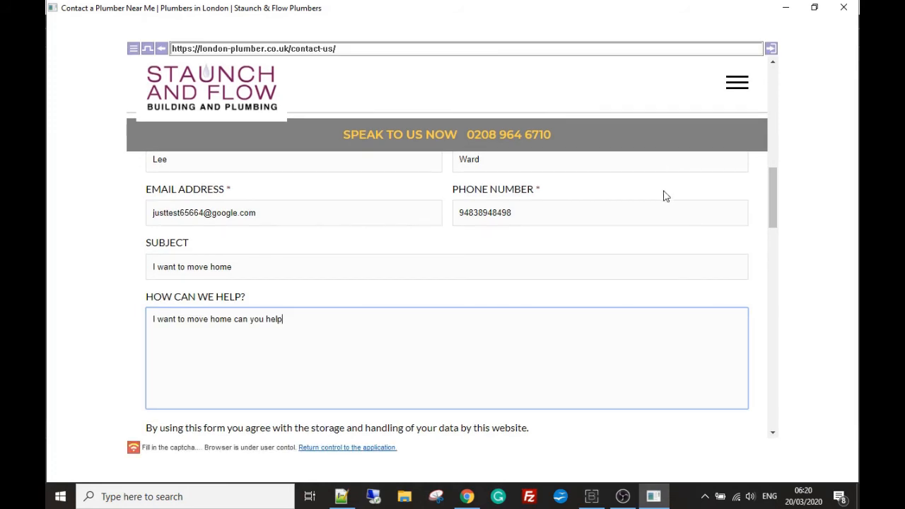
# Finish the message text and tick the reCAPTCHA 'I'm not a robot' checkbox.
pyautogui.scroll(-3)
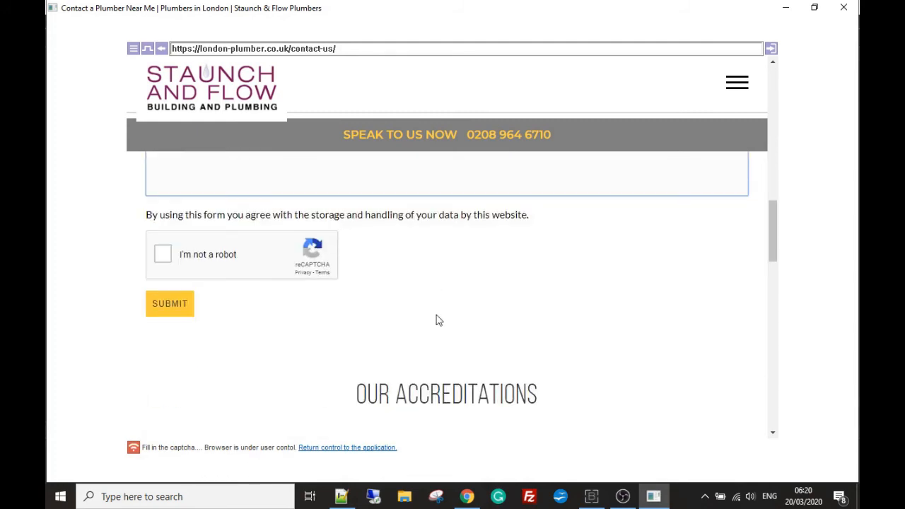
pyautogui.write('I want to move home can you help')
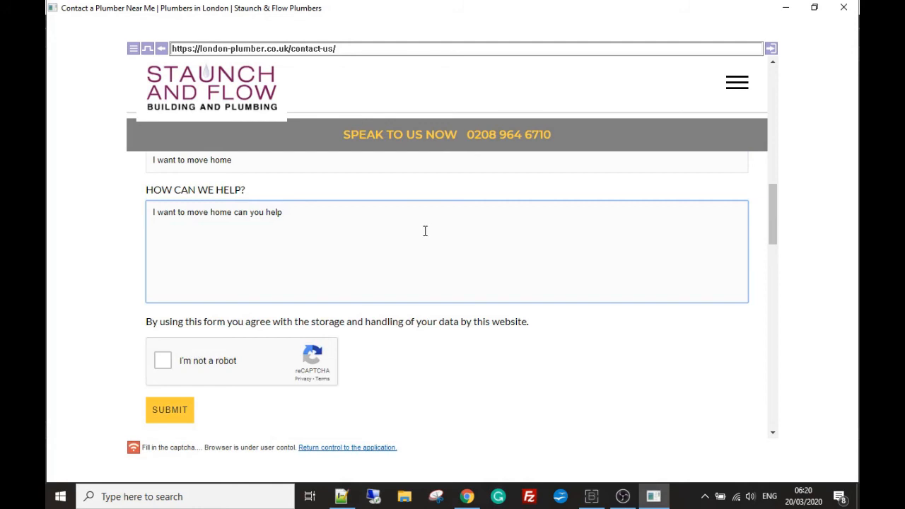
pyautogui.scroll(-3)
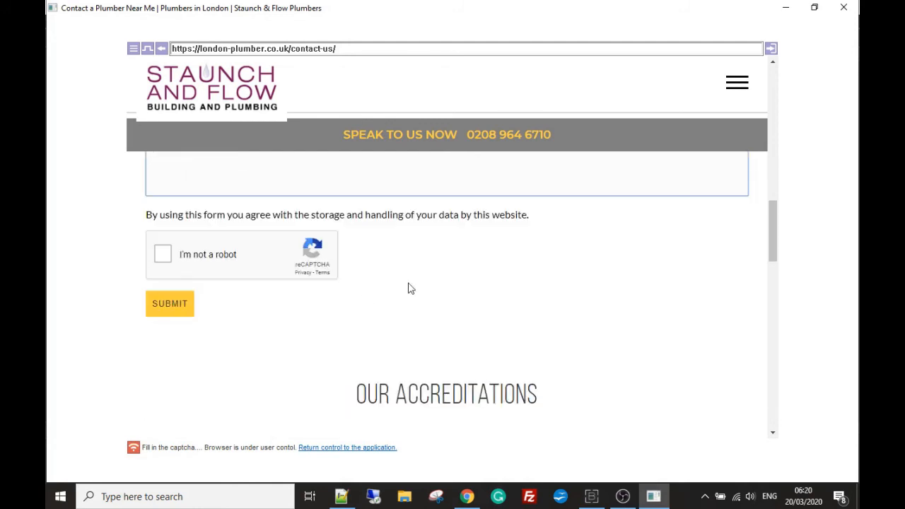
pyautogui.moveTo(189, 273)
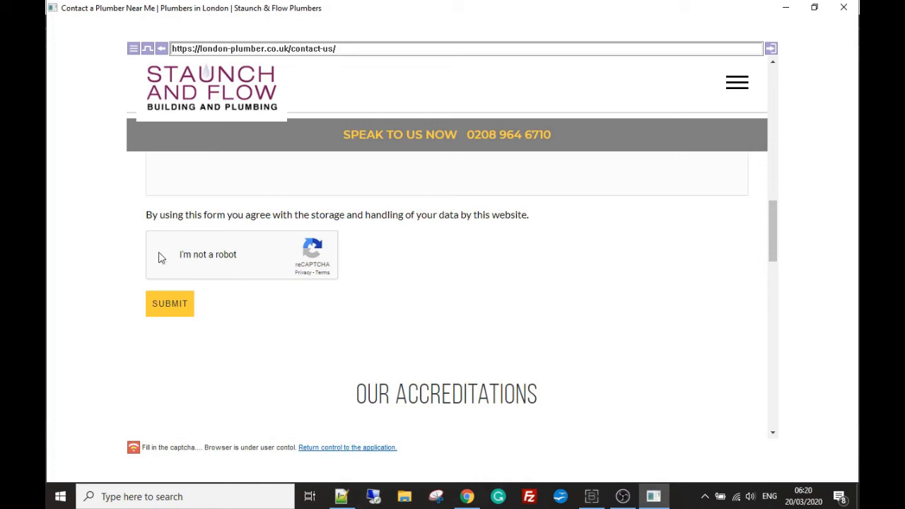
pyautogui.click(161, 254)
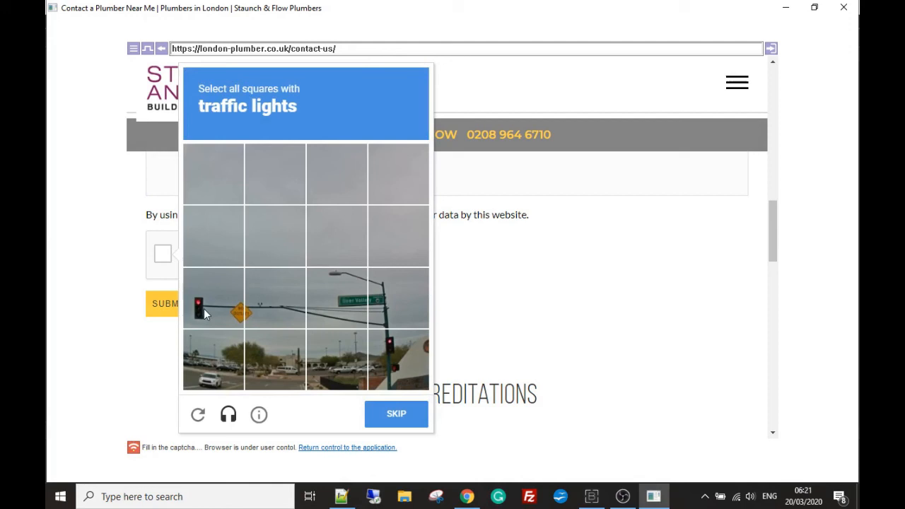
# Select the traffic-light tiles and verify twice until the reCAPTCHA passes.
pyautogui.click(212, 297)
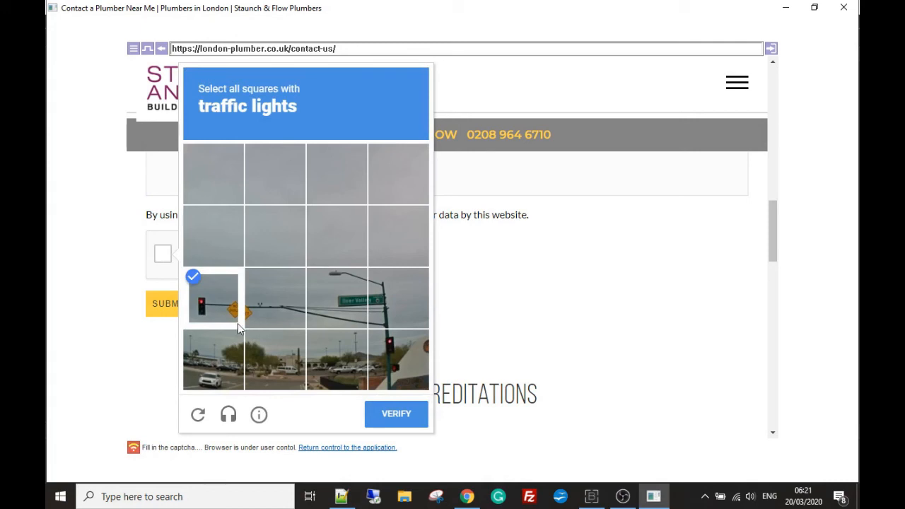
pyautogui.click(395, 413)
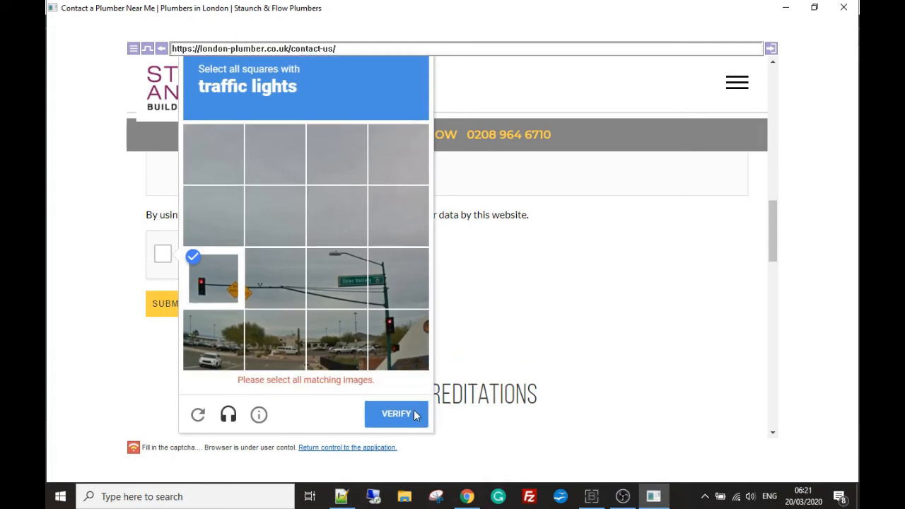
pyautogui.moveTo(240, 313)
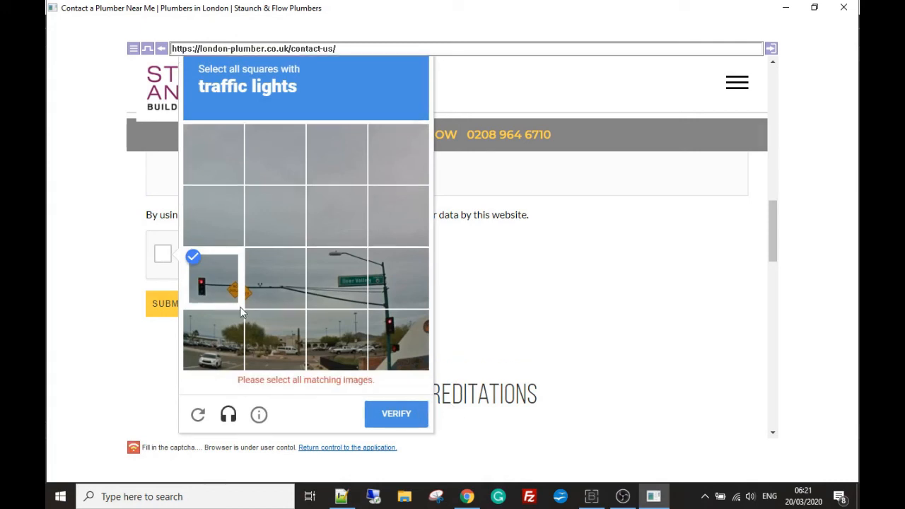
pyautogui.click(397, 339)
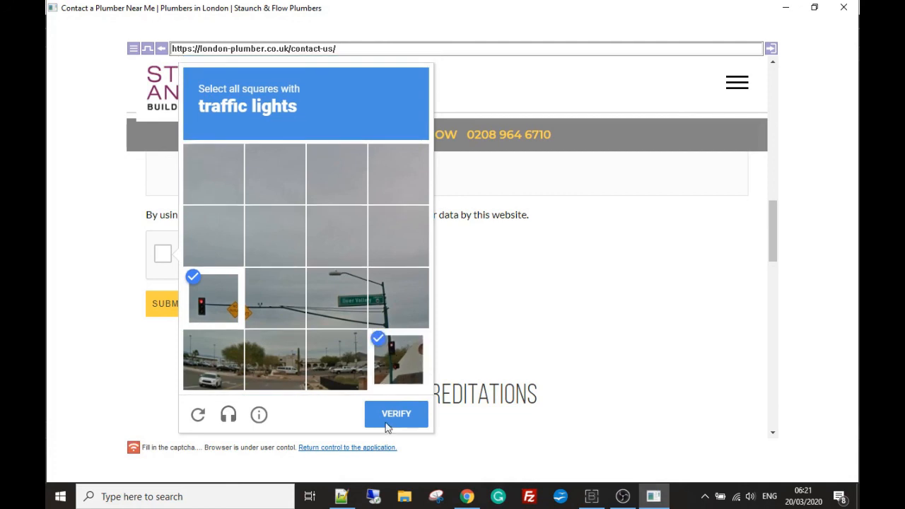
pyautogui.click(396, 413)
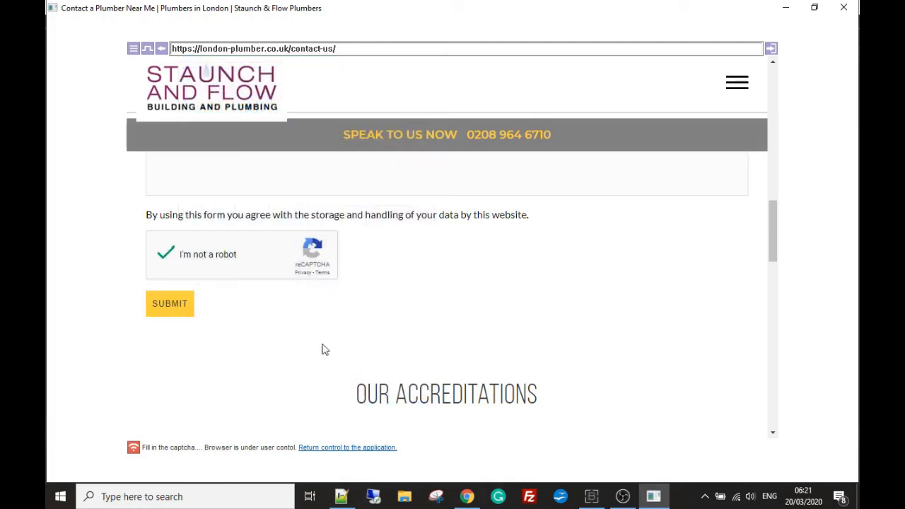
pyautogui.moveTo(247, 390)
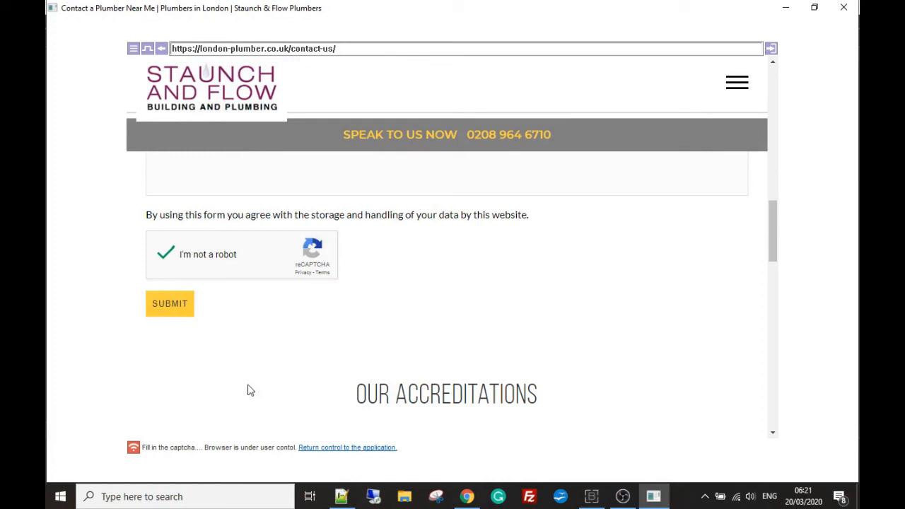